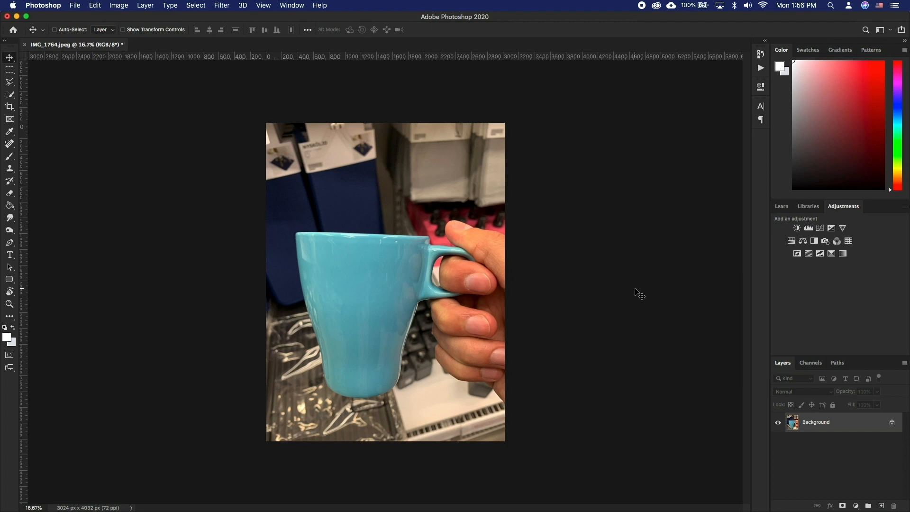
mouse_move(824, 427)
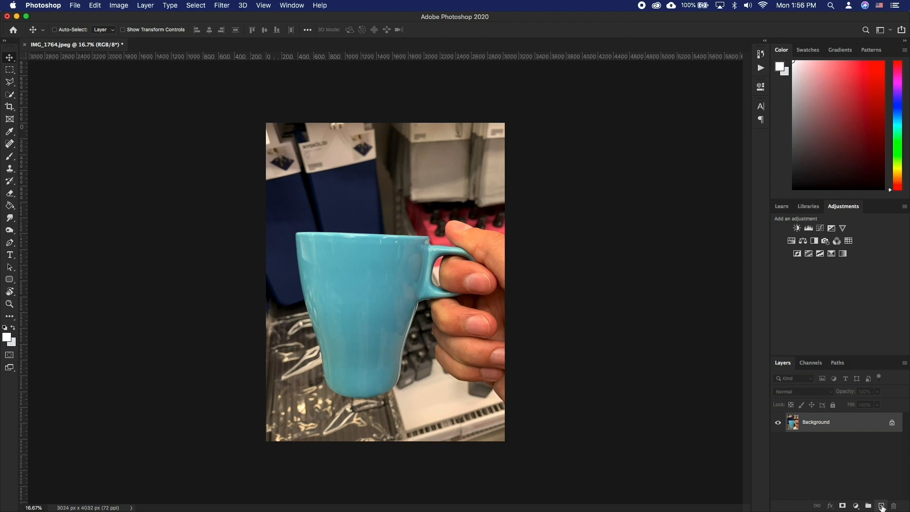
Add an empty Layer 1 above the mug photo's Background layer
click(879, 505)
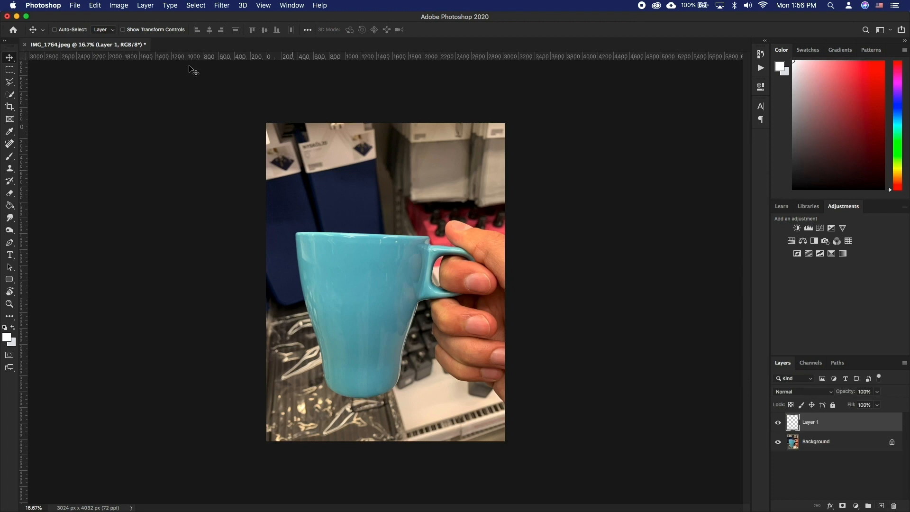
click(195, 5)
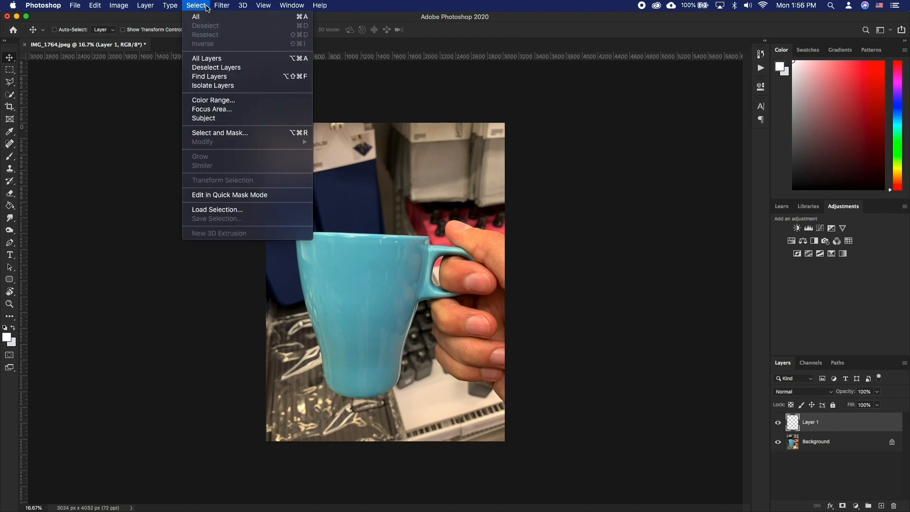
Select the mug via Color Range, sampling its turquoise and setting Fuzziness to about 61
click(212, 100)
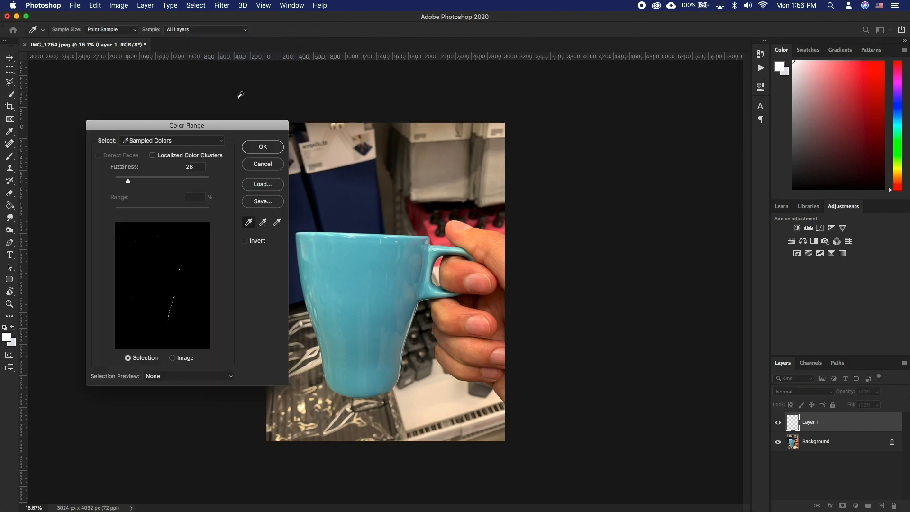
mouse_move(296, 260)
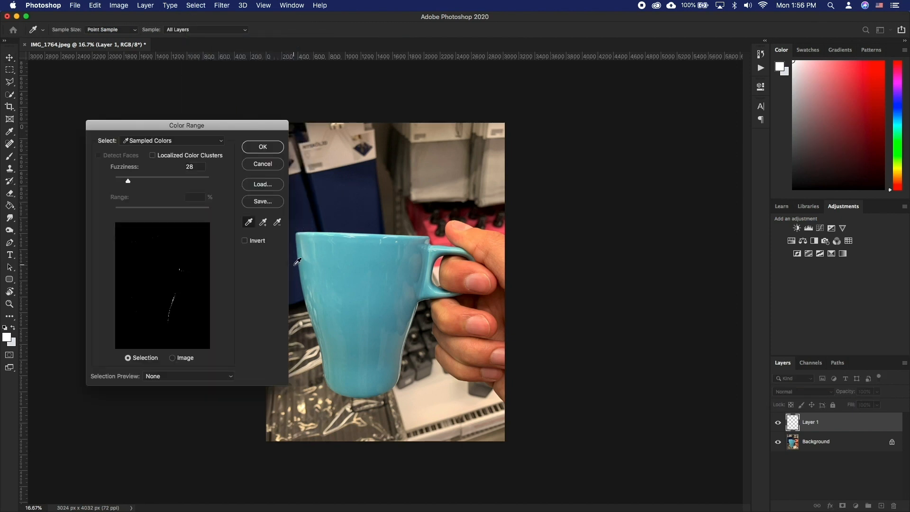
click(344, 255)
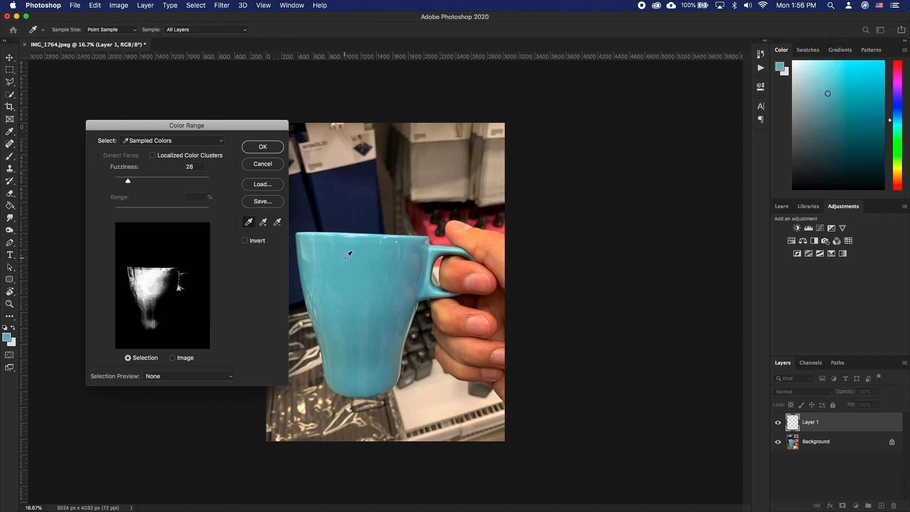
mouse_move(149, 186)
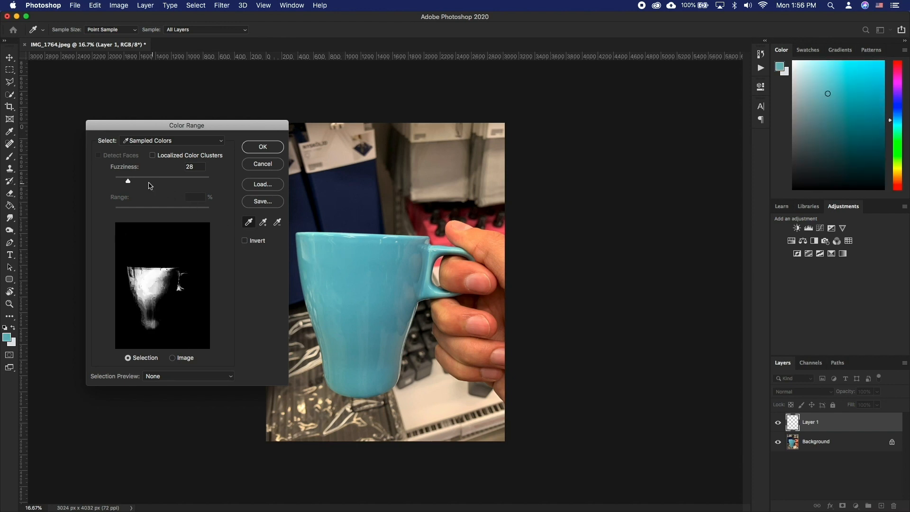
drag(127, 181, 161, 181)
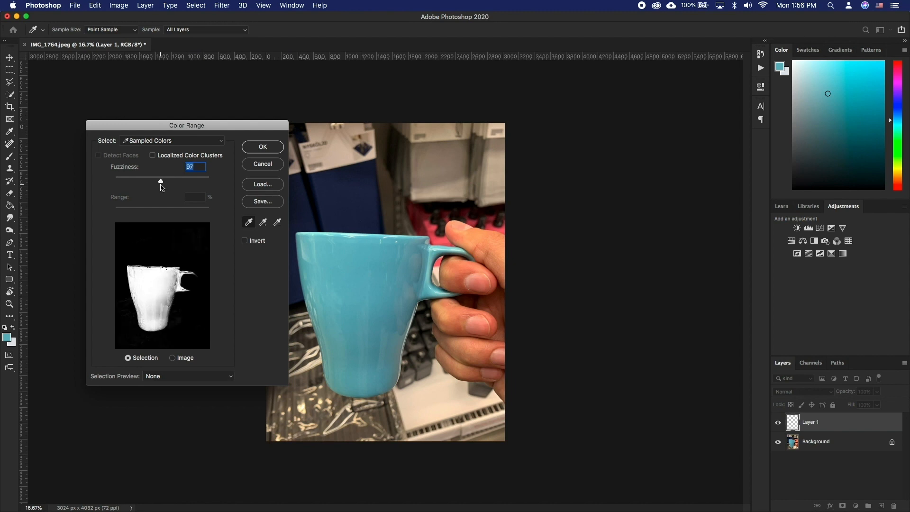
drag(160, 181, 153, 180)
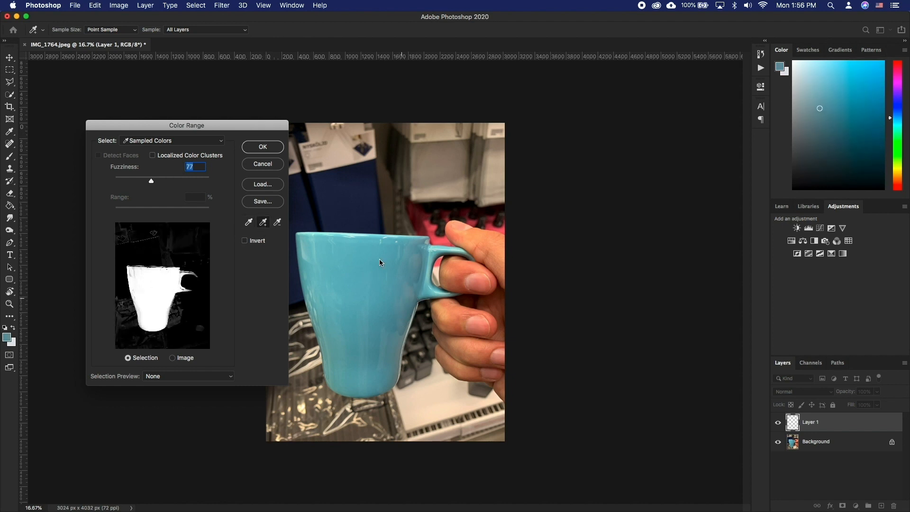
drag(151, 181, 145, 181)
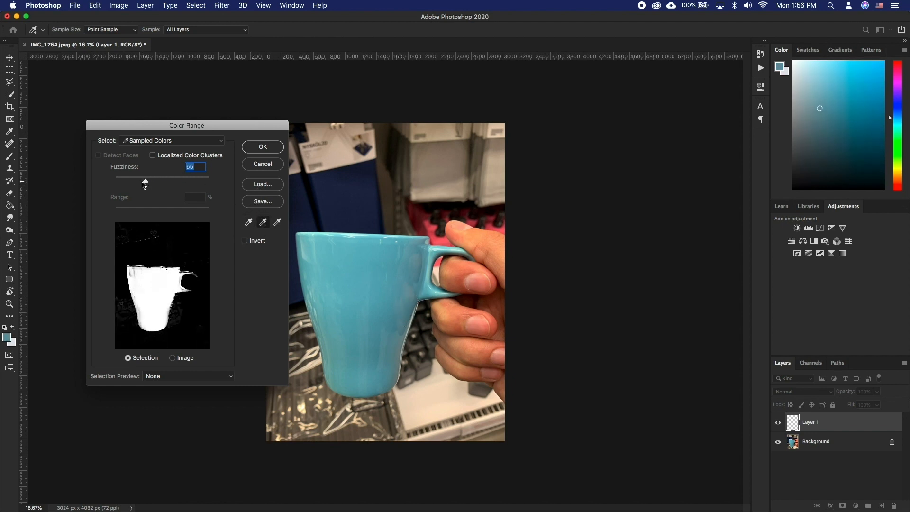
drag(144, 181, 146, 180)
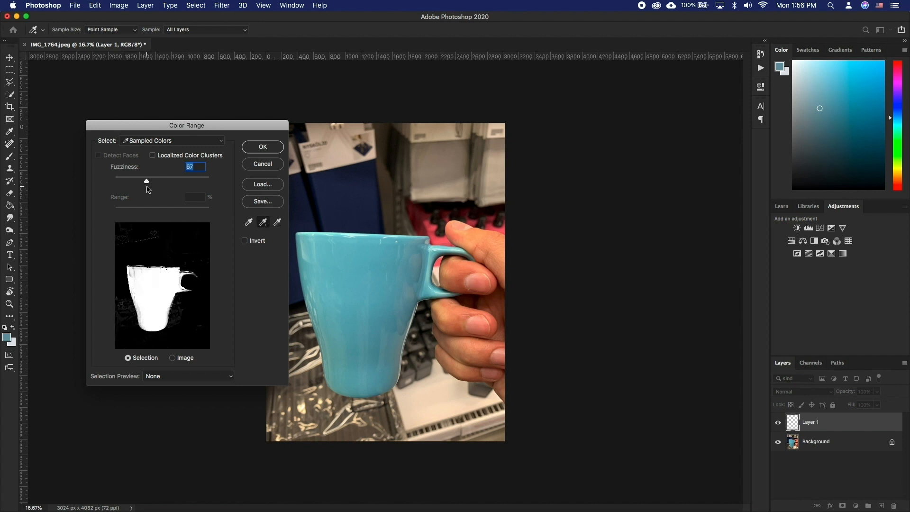
drag(146, 180, 143, 181)
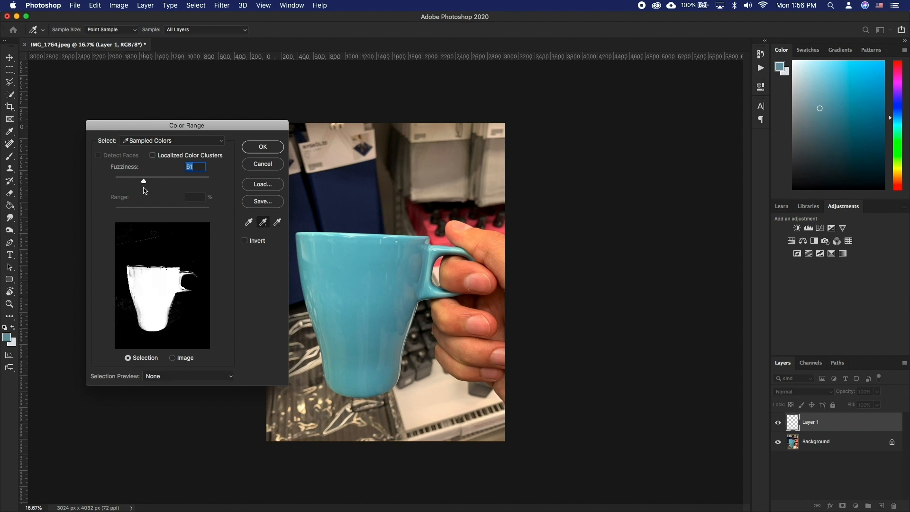
click(262, 147)
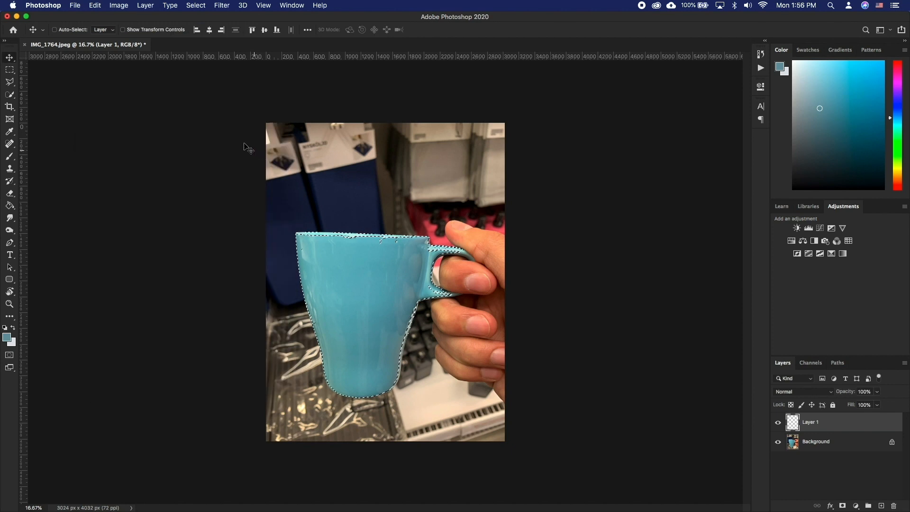
Create a Hue/Saturation adjustment layer whose mask is the mug selection
click(145, 5)
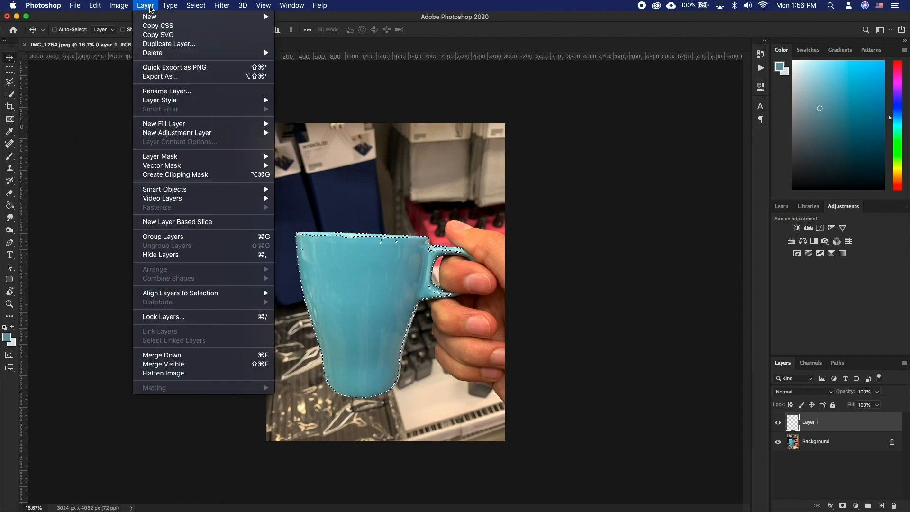
mouse_move(176, 132)
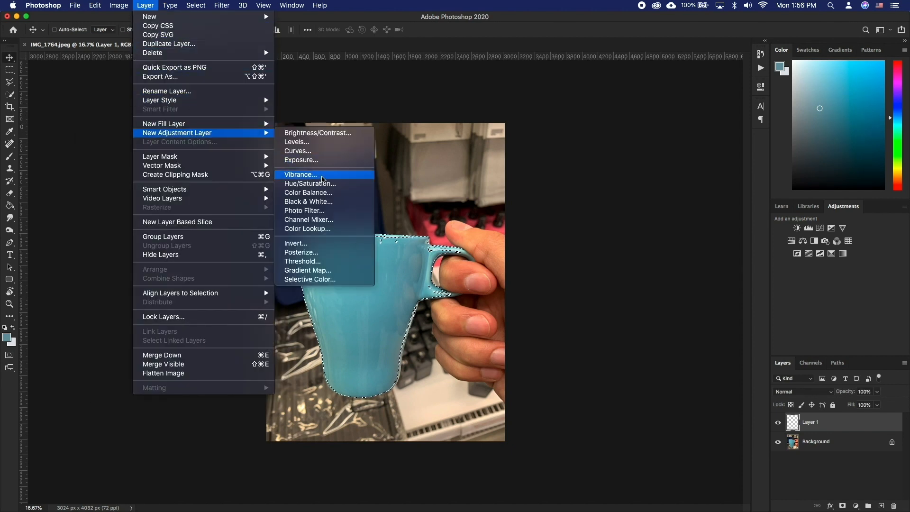
click(309, 183)
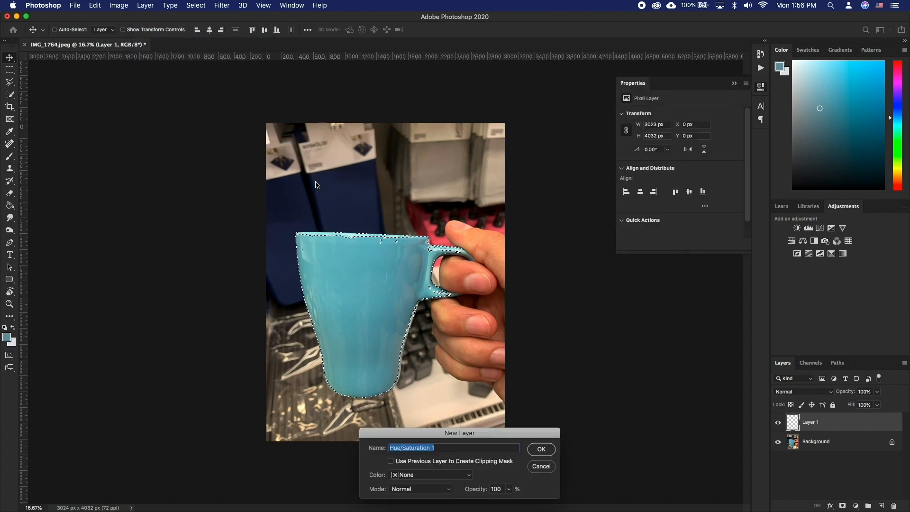
click(540, 449)
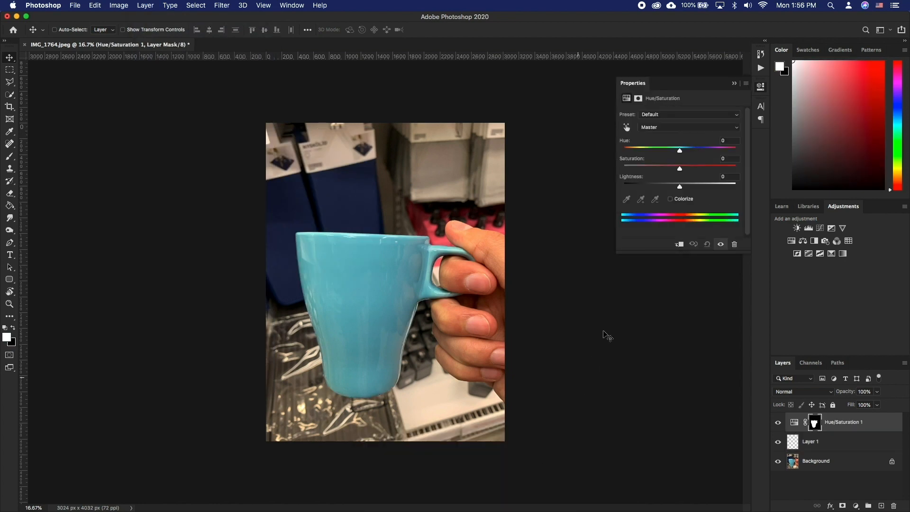
mouse_move(683, 151)
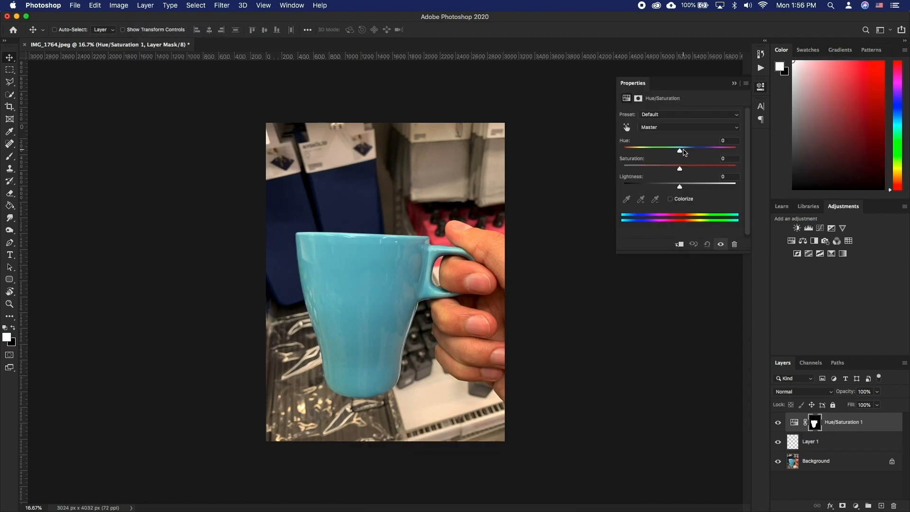
Try purple, blue and green hues on the mug, then set Saturation +44 and Hue +6
drag(680, 149, 683, 150)
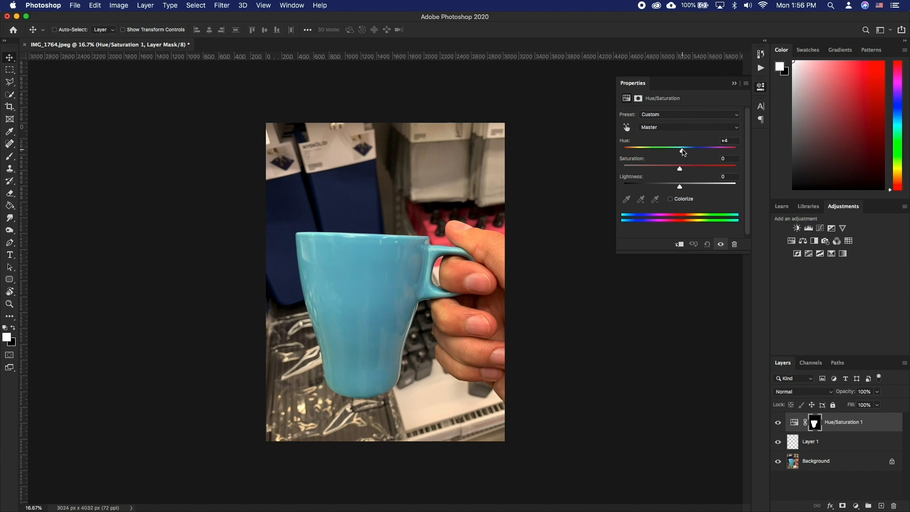
drag(681, 149, 713, 149)
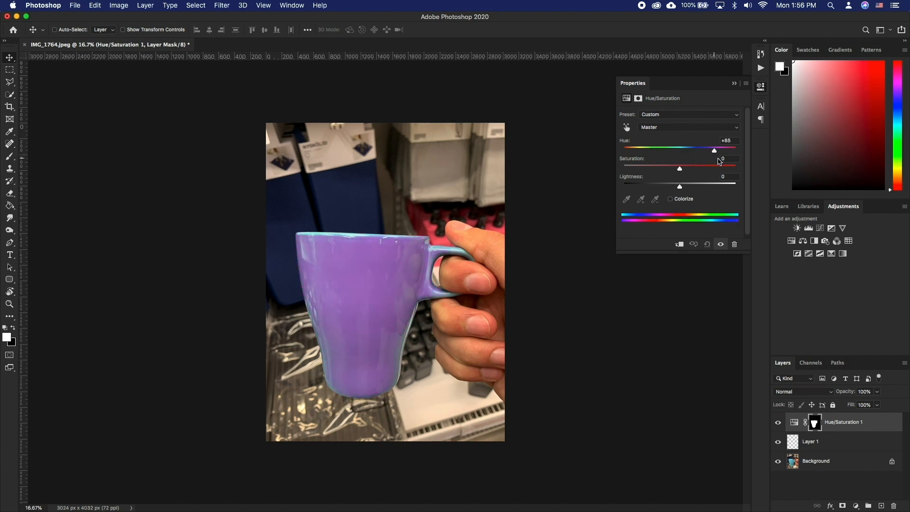
drag(714, 150, 692, 150)
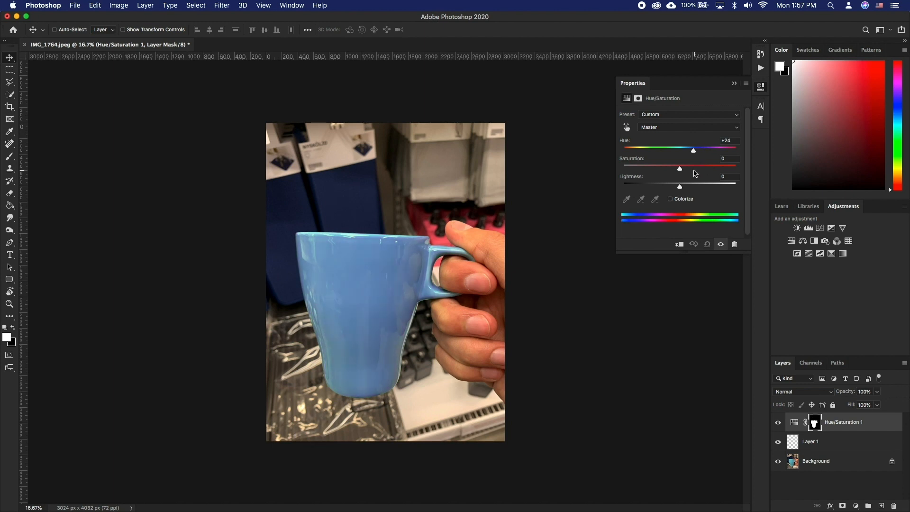
drag(692, 149, 644, 150)
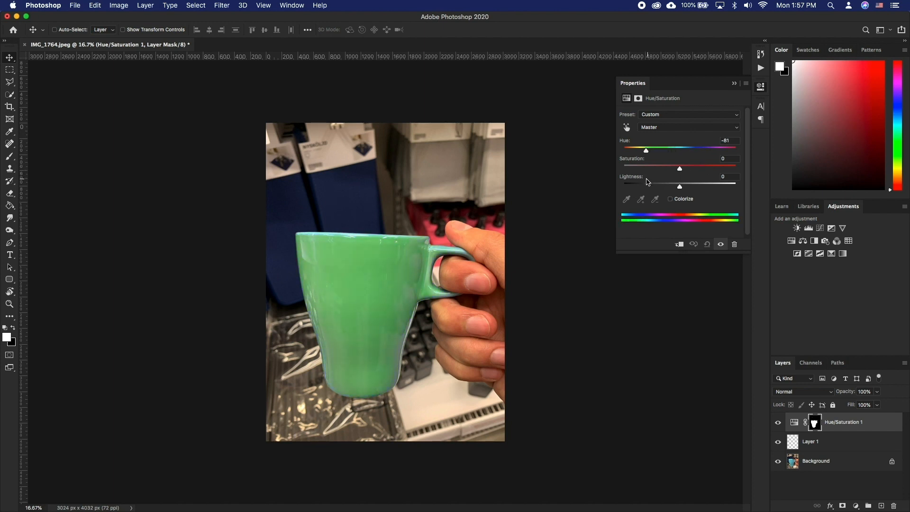
drag(645, 150, 636, 150)
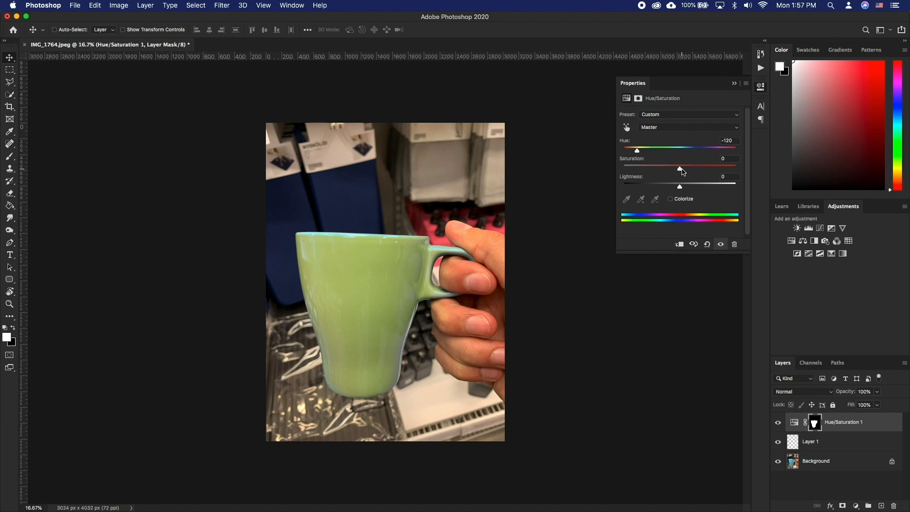
drag(679, 166, 703, 166)
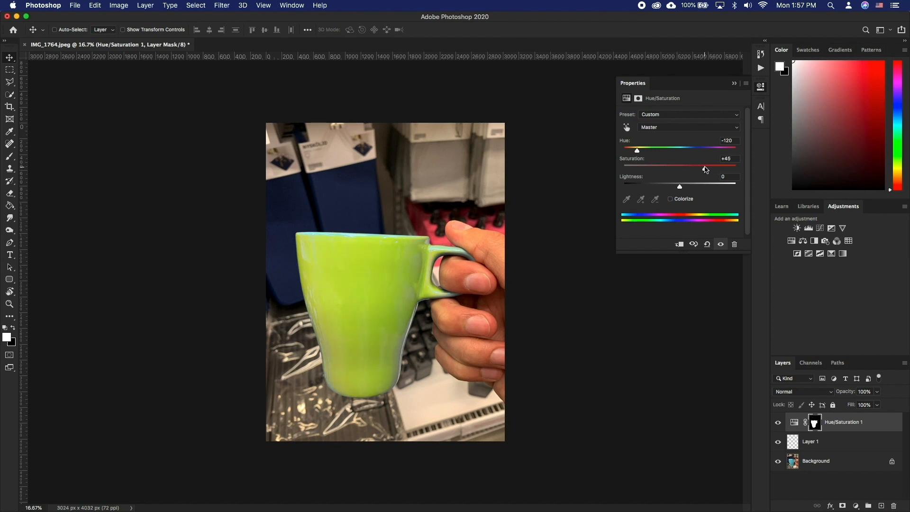
drag(635, 149, 682, 150)
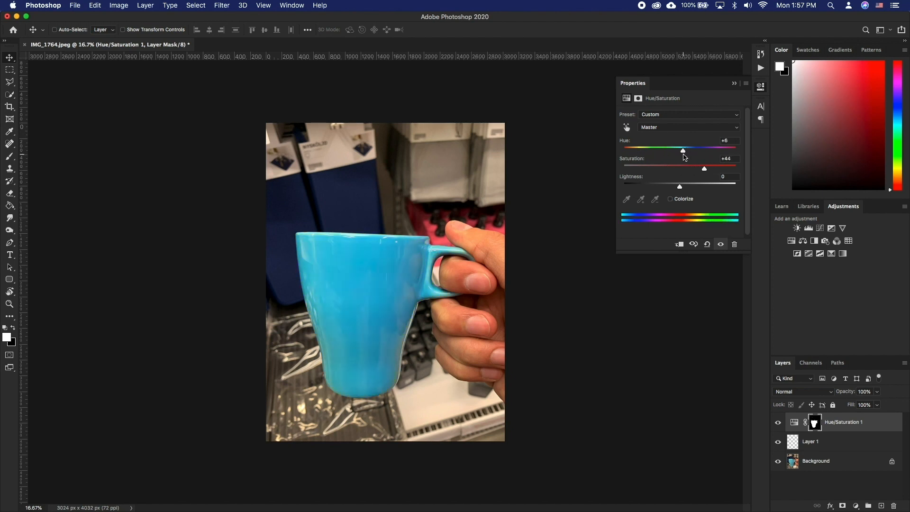